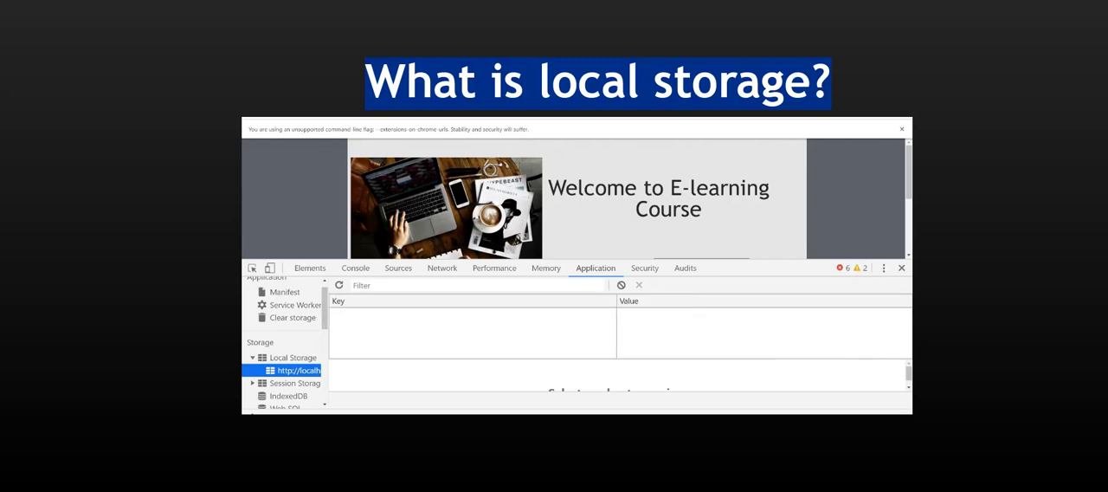
# Step: Select slide 1 in course2.cptx and view its On Enter Execute JavaScript action
pyautogui.click(293, 357)
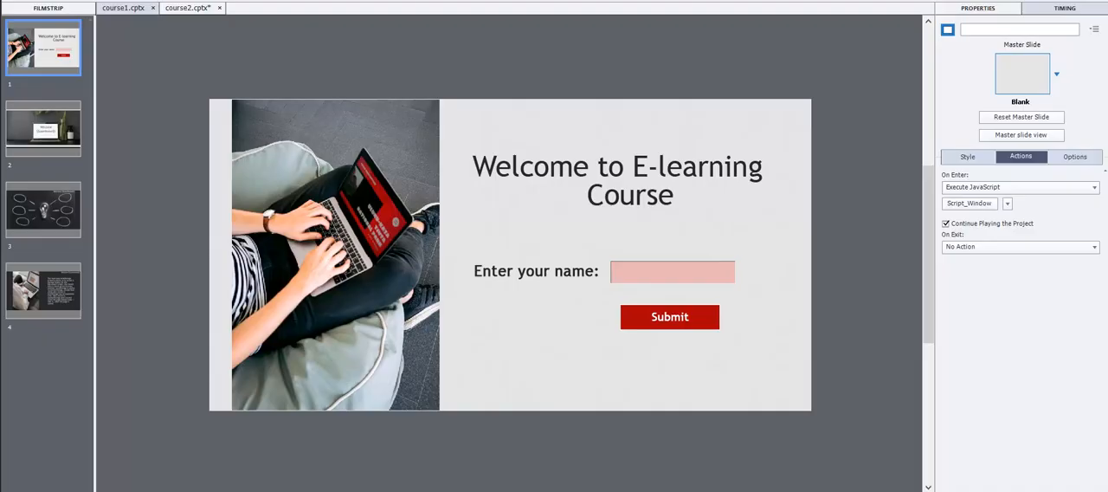
pyautogui.click(123, 8)
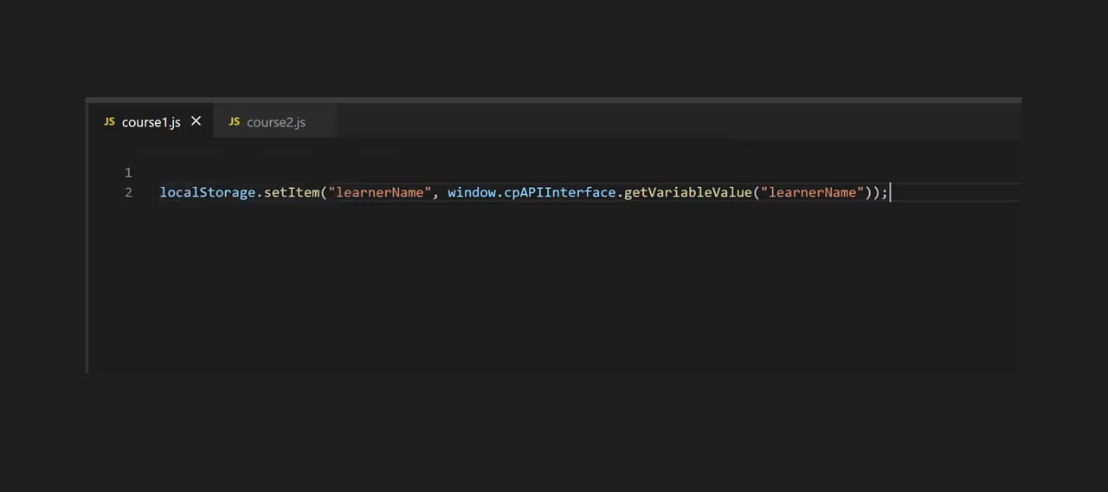
# Step: Edit course1.js so it saves learnerName into localStorage via cpAPIInterface.getVariableValue
pyautogui.press('Backspace')
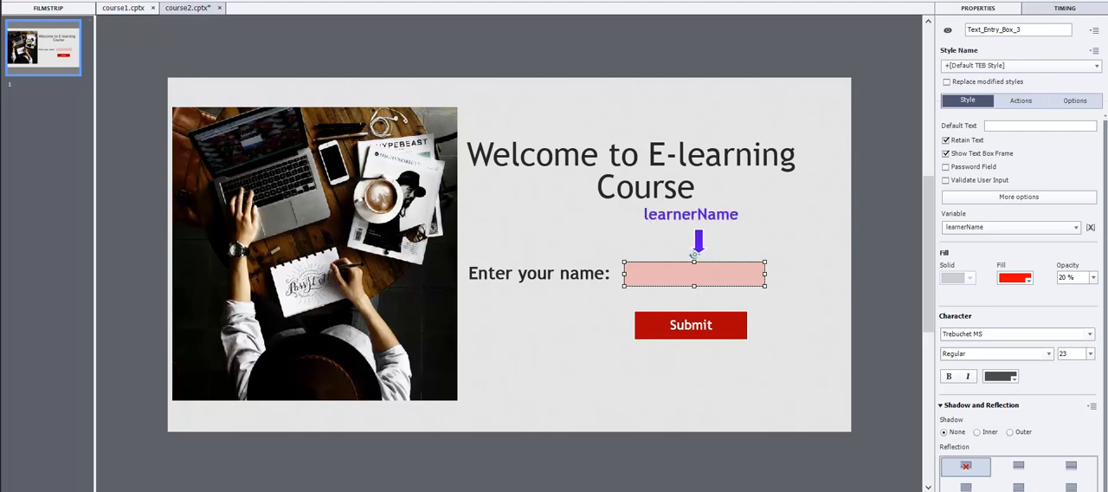
# Step: Inspect the slide 1 text entry box to confirm its Variable is learnerName
pyautogui.click(691, 324)
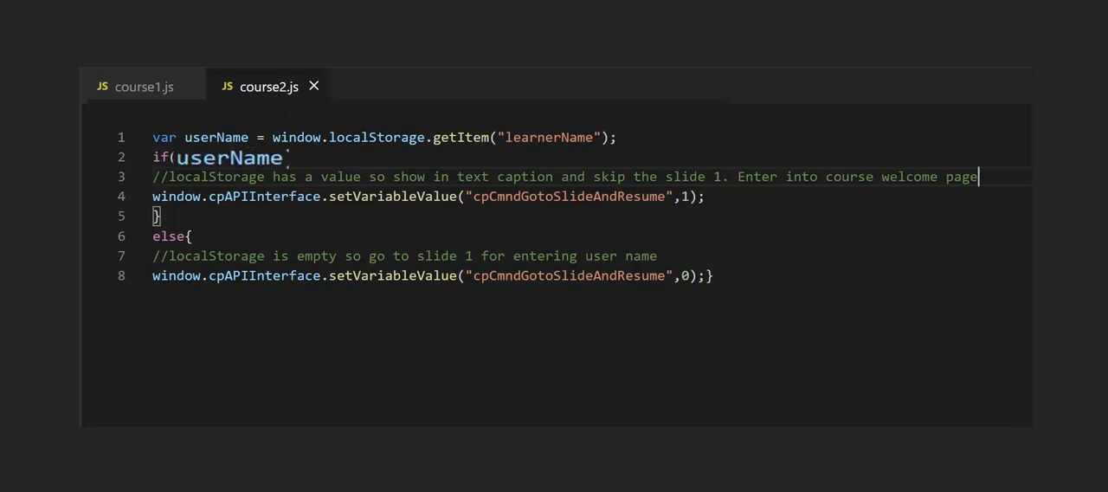
# Step: Complete the if(userName){ block in course2.js so it jumps to slide 1, else slide 0
pyautogui.write('){')
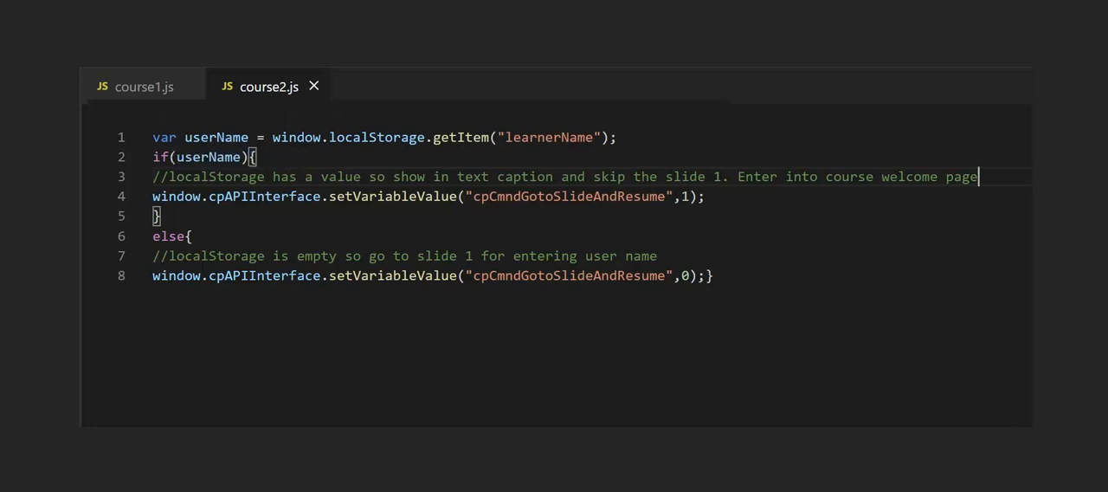
pyautogui.doubleClick(687, 195)
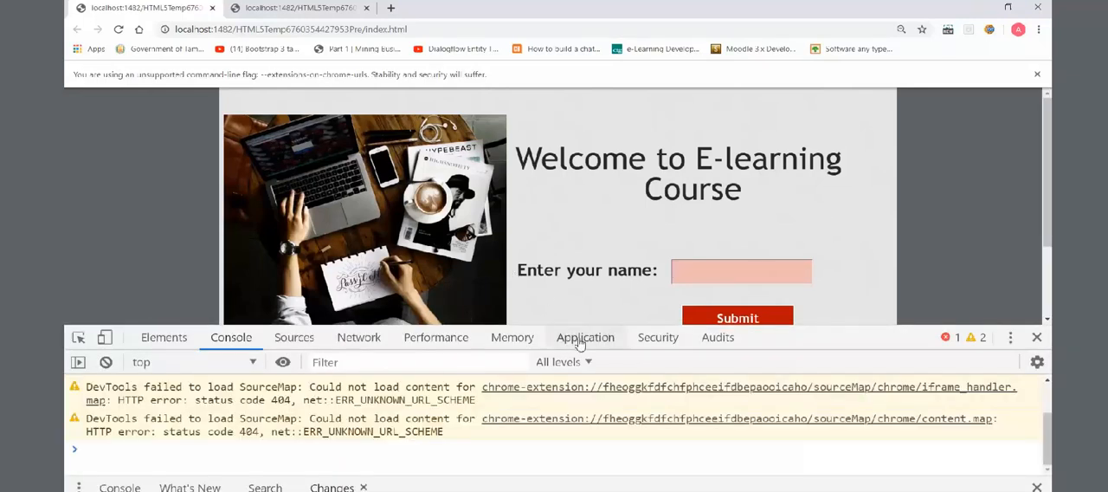
# Step: Enter the name Riya, submit it, and check learnerName stored in Local Storage
pyautogui.click(586, 337)
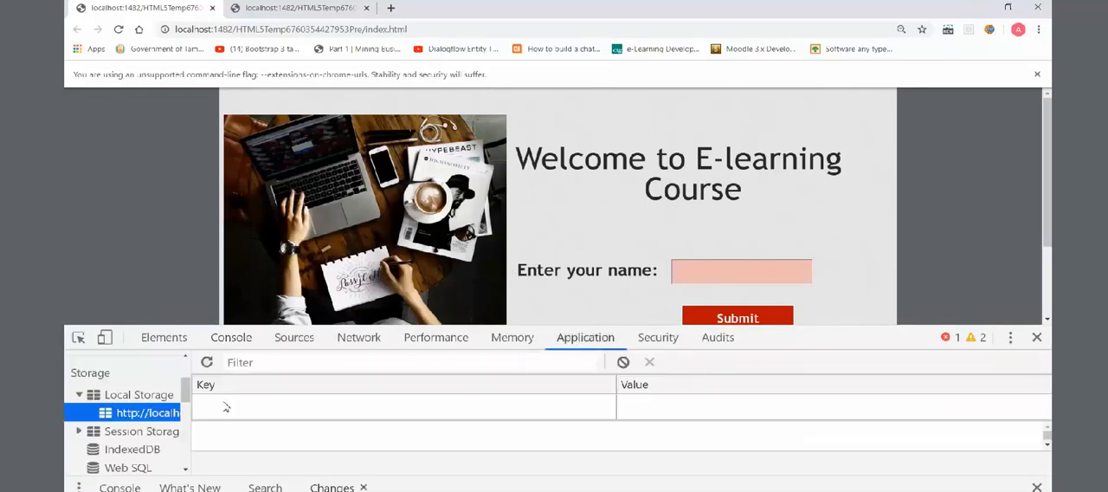
pyautogui.click(742, 270)
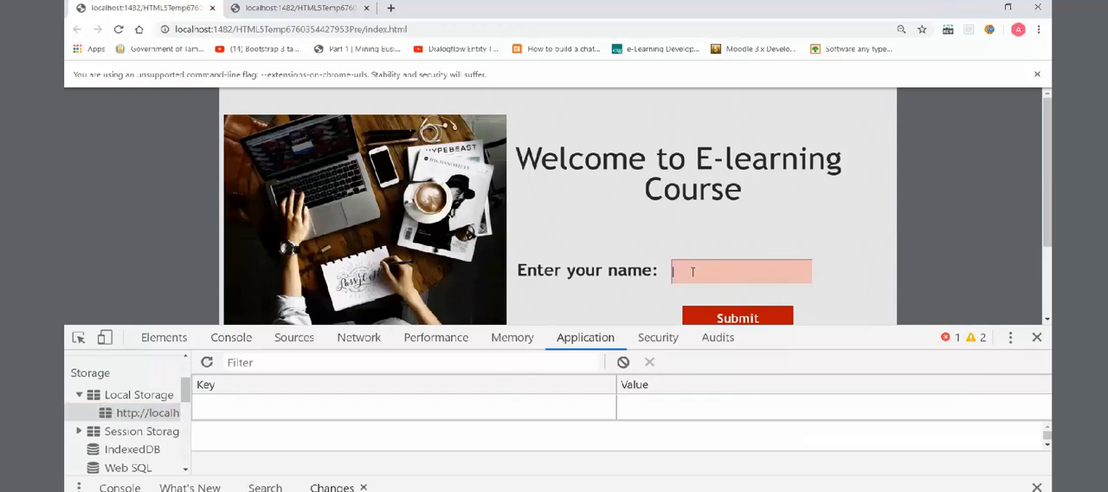
pyautogui.write('R')
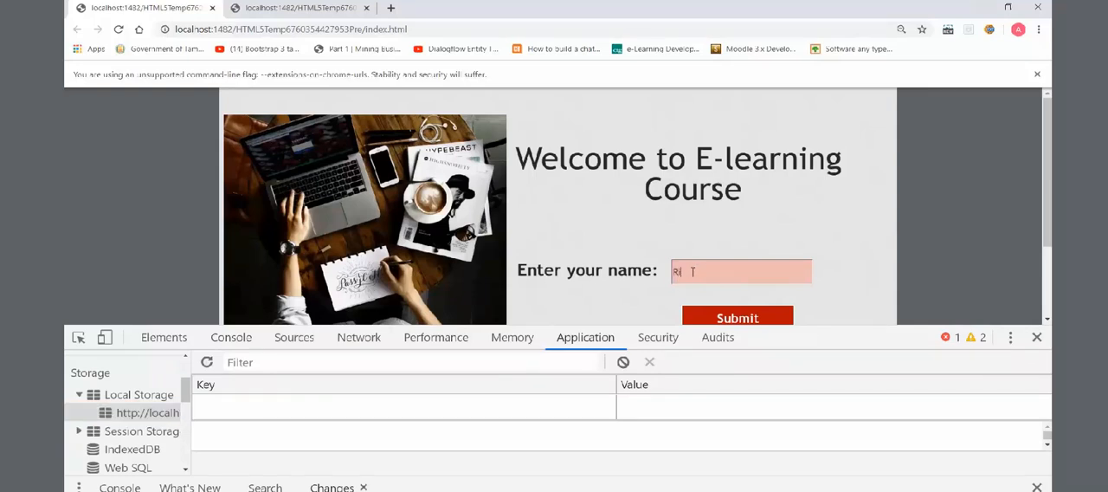
pyautogui.write('Riya')
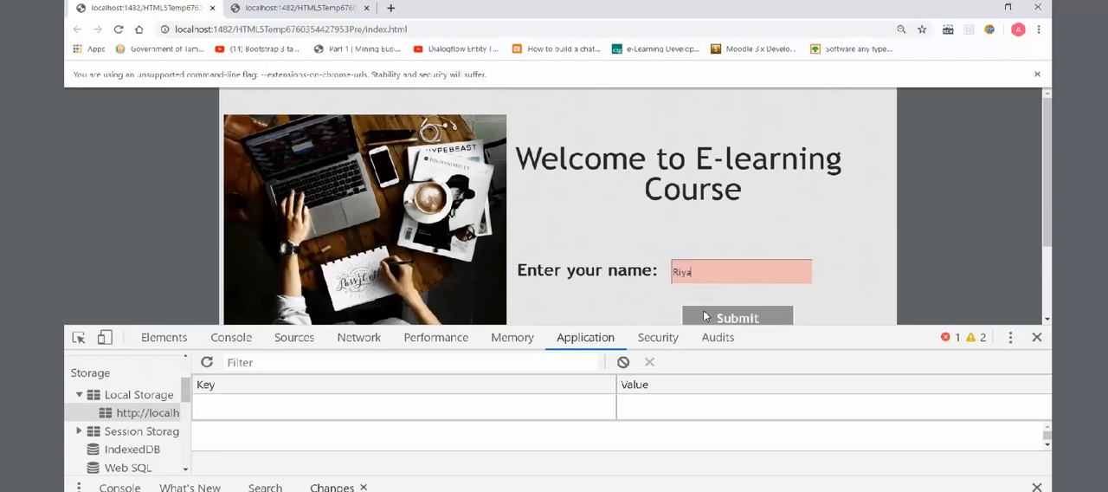
pyautogui.click(737, 317)
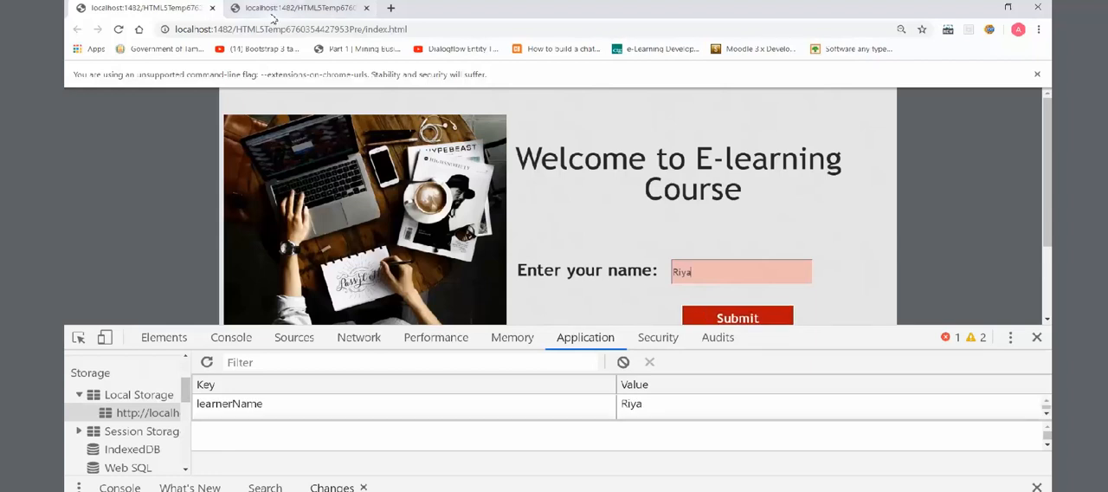
pyautogui.click(118, 29)
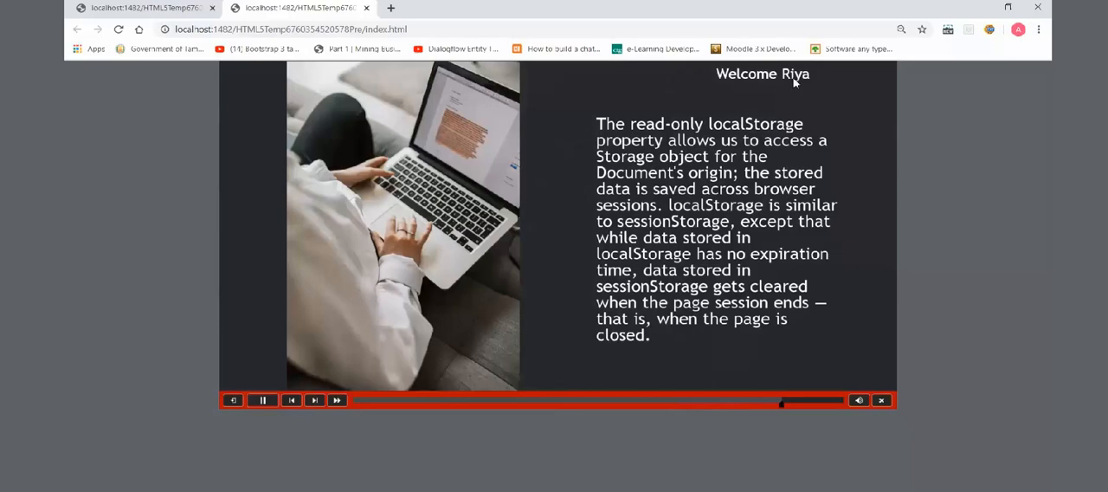
# Step: Pause course 2 playback on its Welcome Riya slide
pyautogui.click(263, 400)
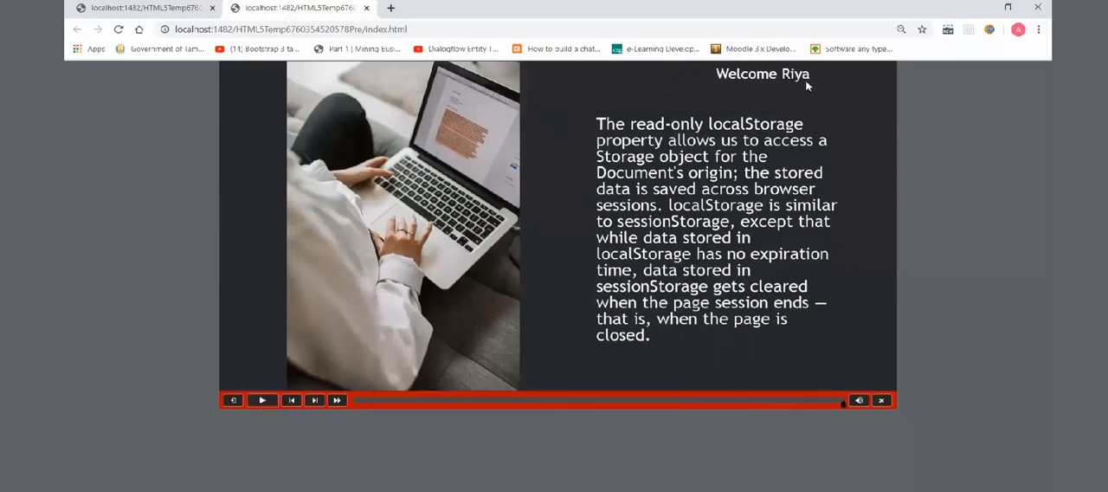